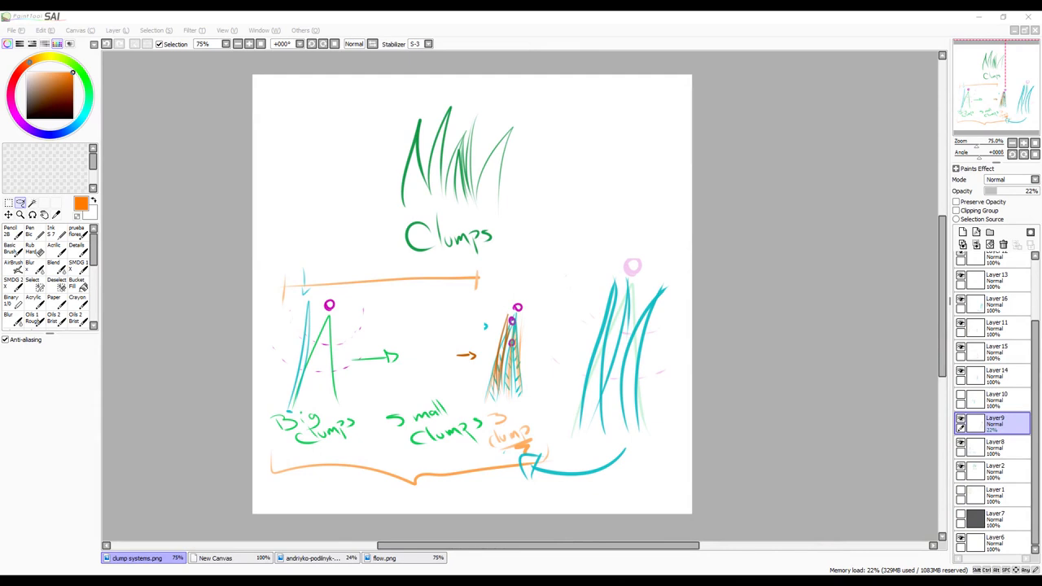
Step: Hide the big-and-small clumps diagram layer, leaving only the Clumps grass sketch visible
{"action": "left_click", "coordinate": [993, 350]}
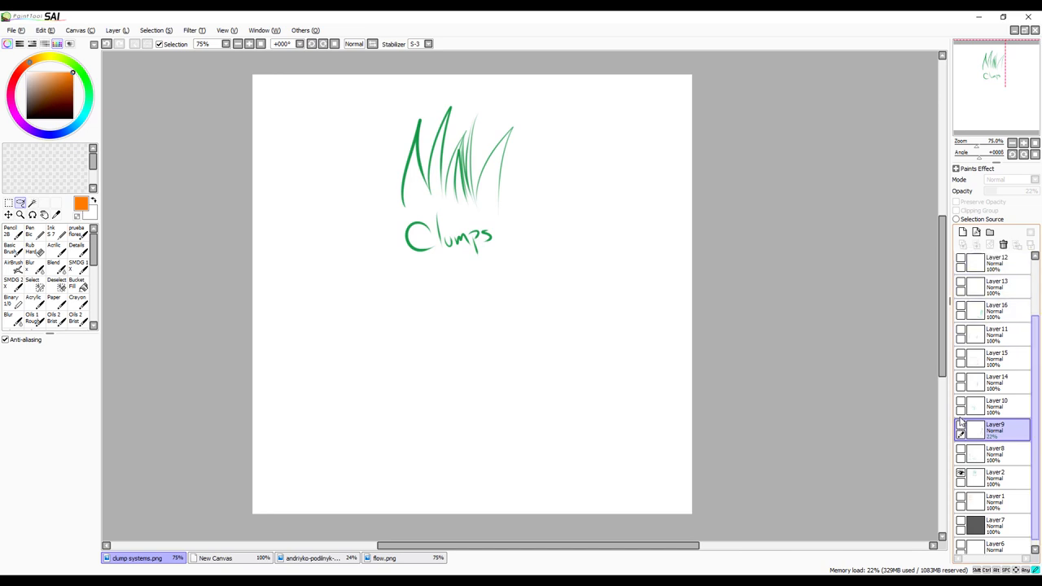
{"action": "scroll", "scroll_direction": "down", "scroll_amount": 3}
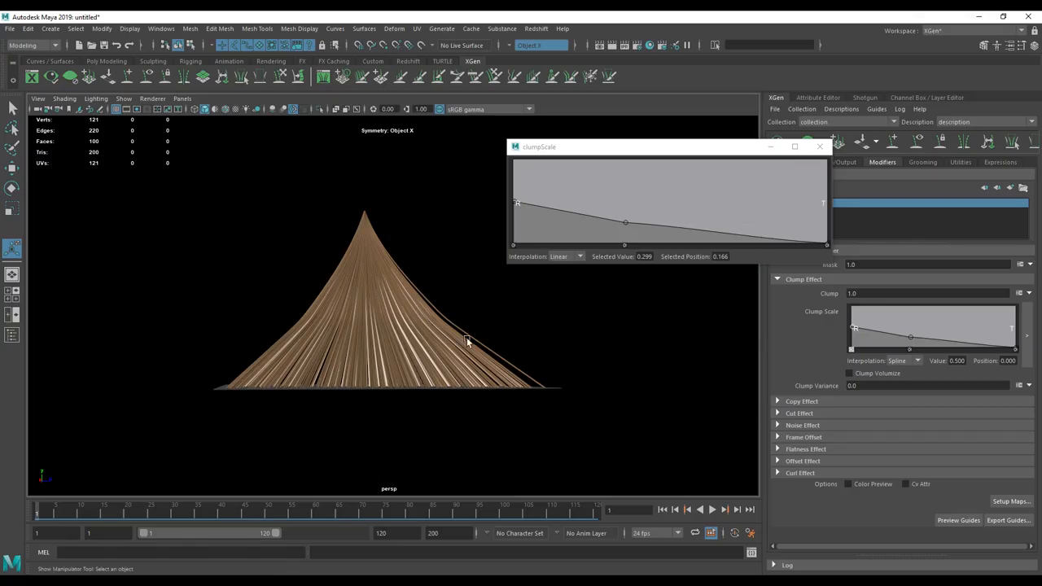
Step: Check the patch's strand density before setting up the clumping maps
{"action": "left_click", "coordinate": [820, 146]}
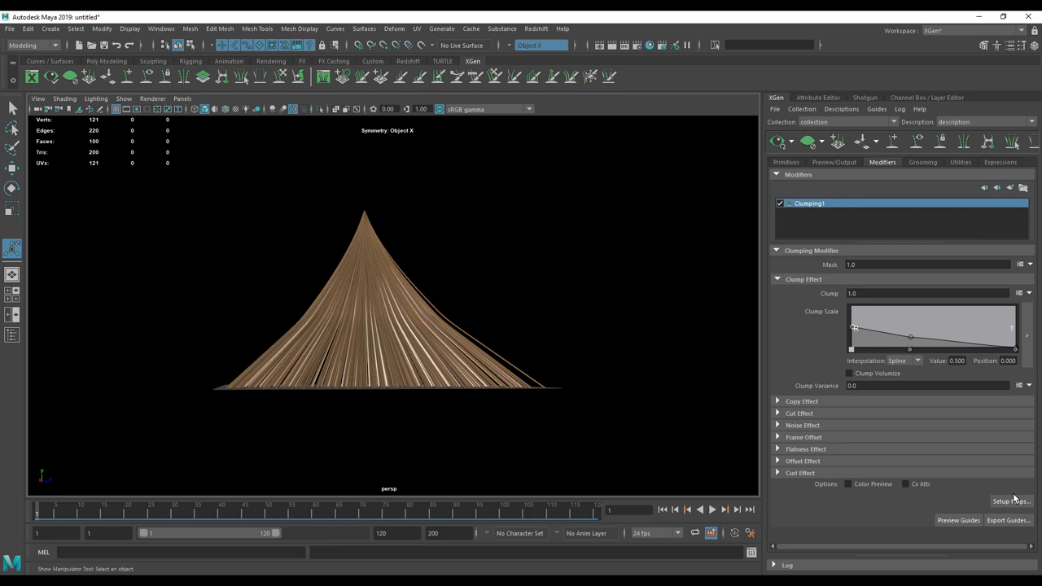
{"action": "left_click", "coordinate": [1013, 502]}
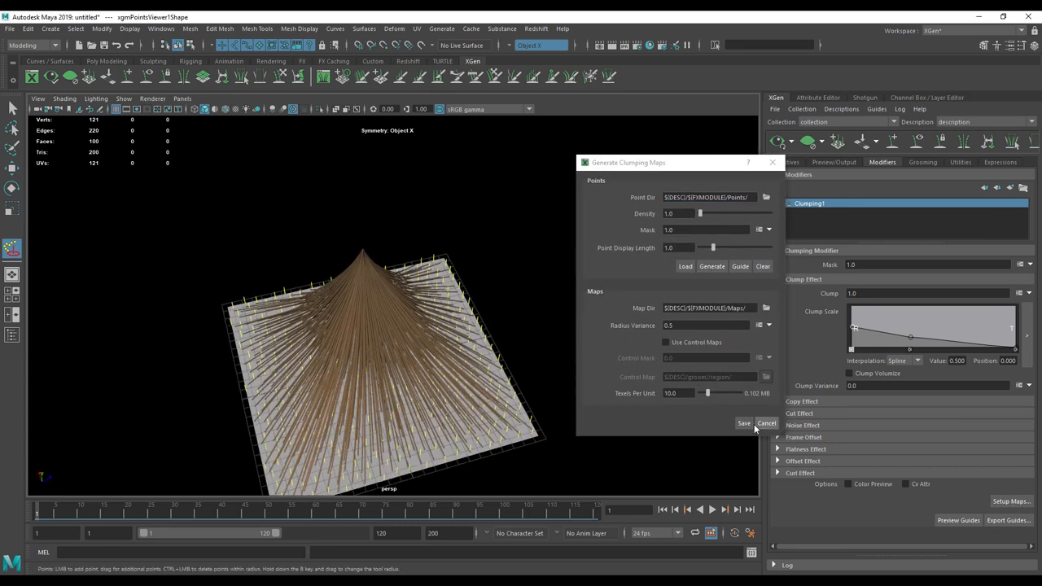
{"action": "left_click", "coordinate": [742, 423]}
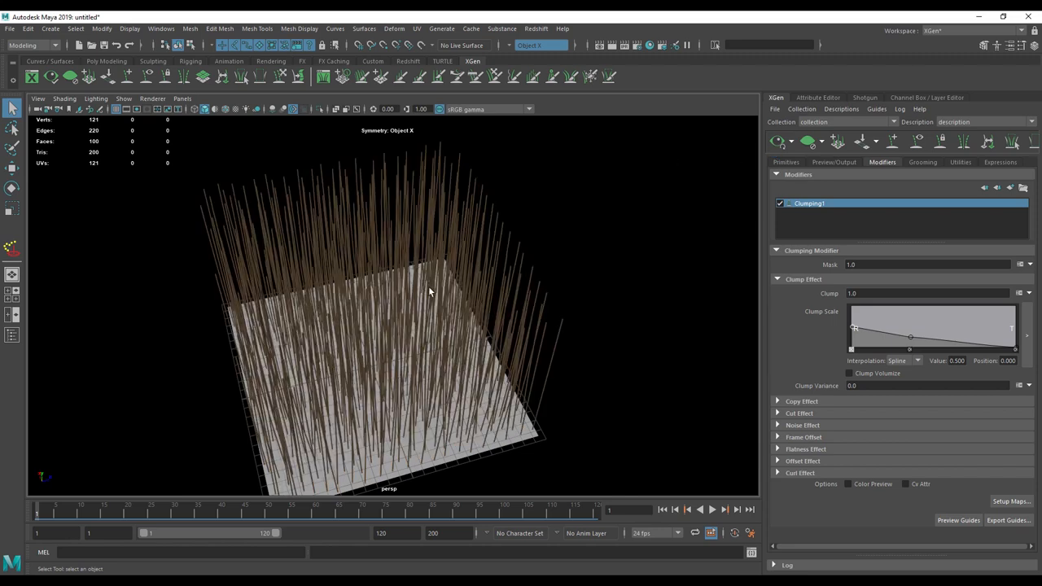
{"action": "left_click", "coordinate": [785, 163]}
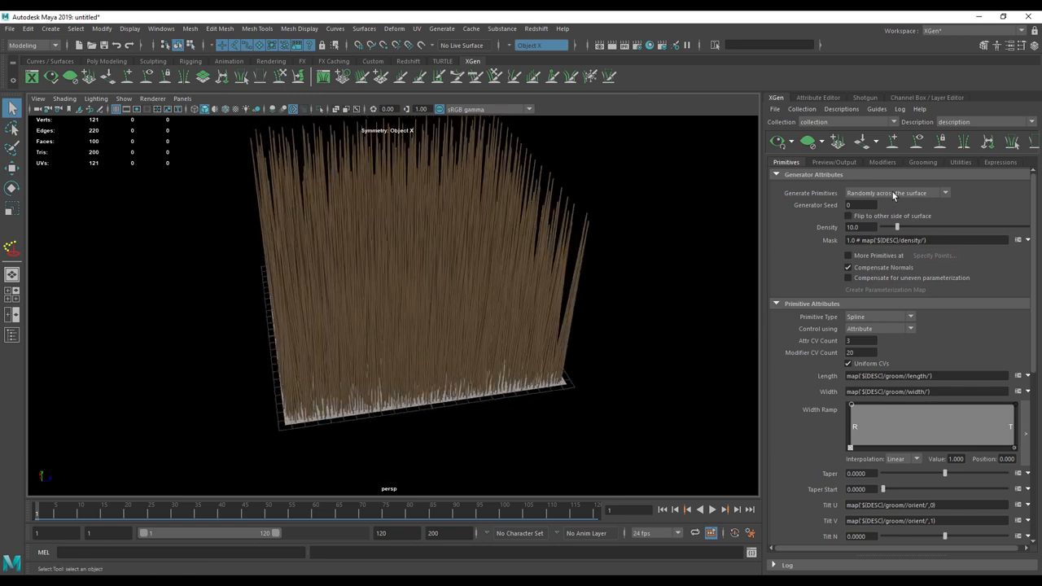
{"action": "left_click", "coordinate": [882, 163]}
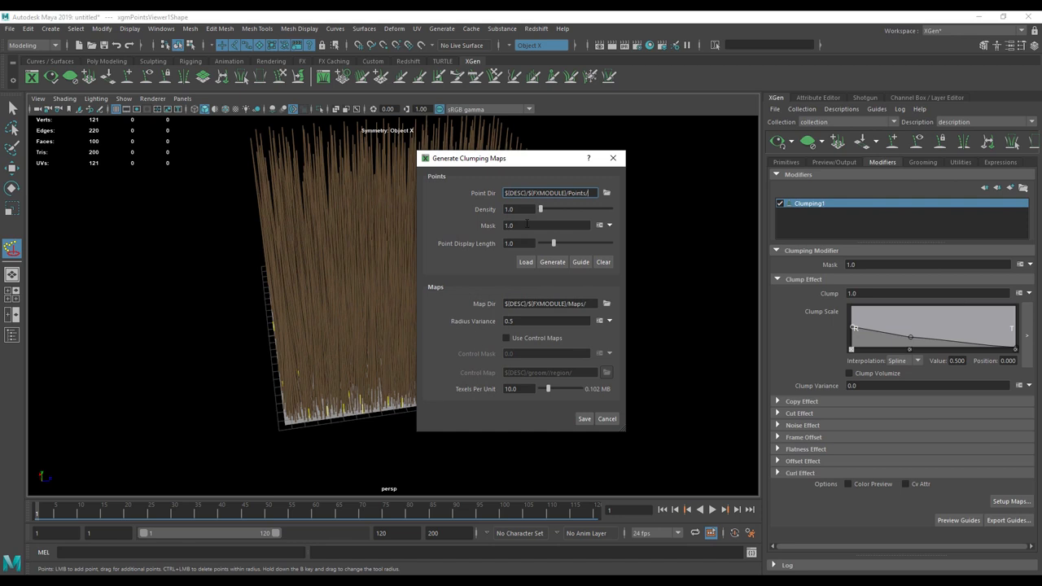
Step: Lower the clump point density, generate clump guides and save the clump maps
{"action": "triple_click", "coordinate": [518, 209]}
{"action": "type", "text": ".5"}
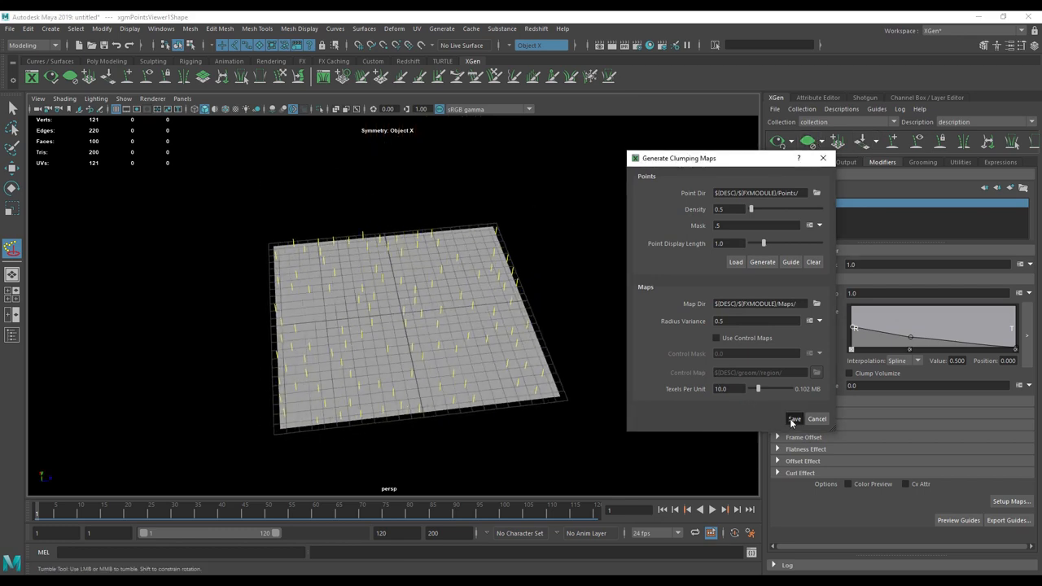
{"action": "left_click", "coordinate": [795, 418]}
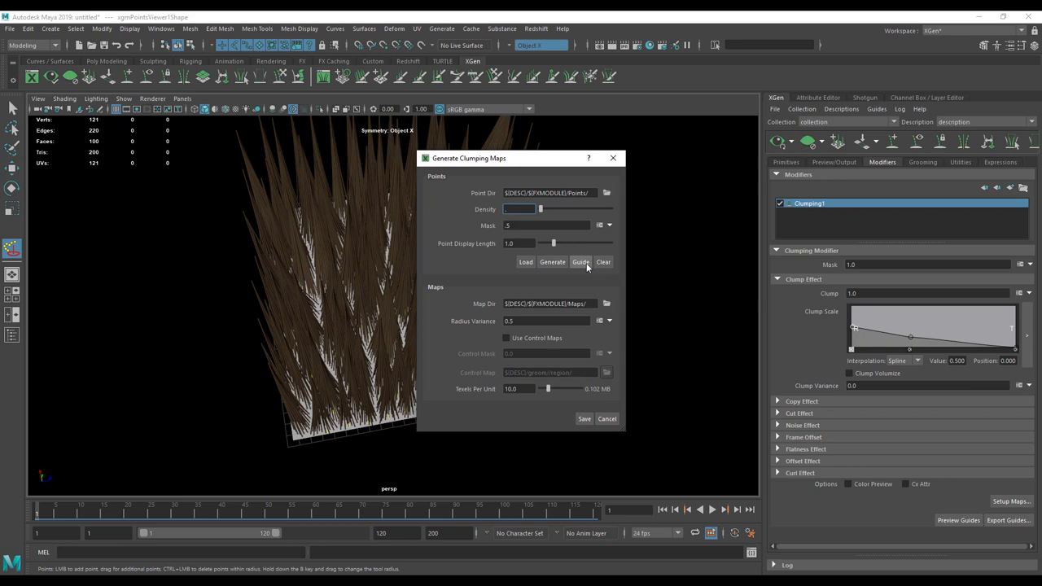
{"action": "left_click", "coordinate": [580, 260]}
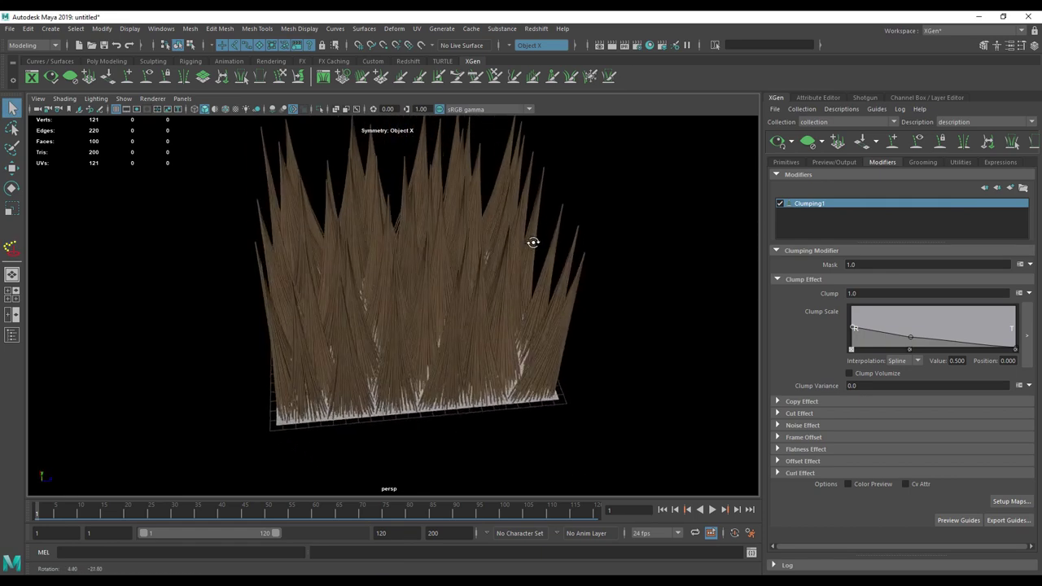
Step: Turn on colour preview of the clumps and add a second Clumping modifier
{"action": "left_click", "coordinate": [849, 484]}
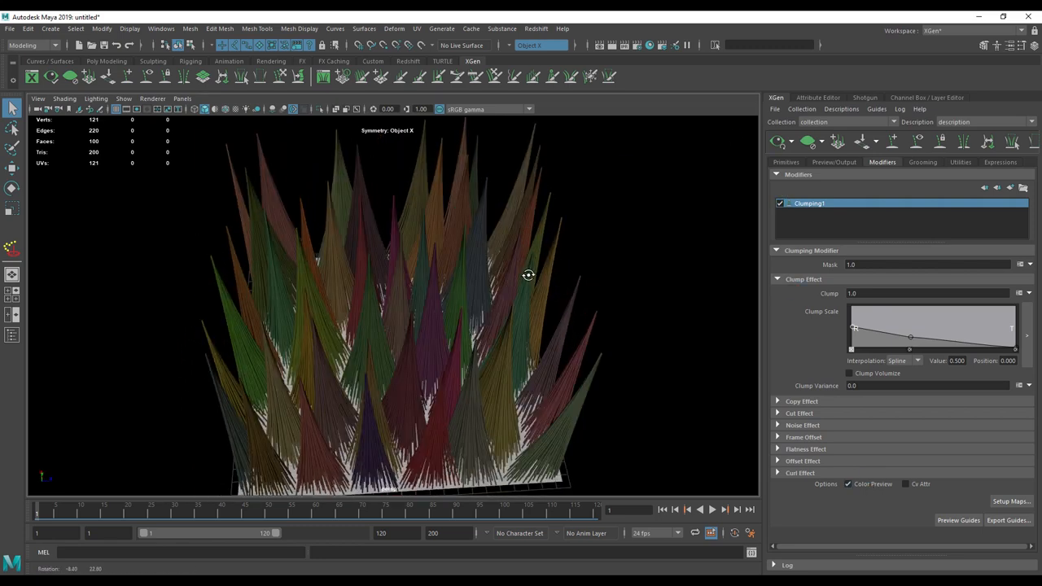
{"action": "left_click_drag", "start_coordinate": [529, 275], "coordinate": [610, 267]}
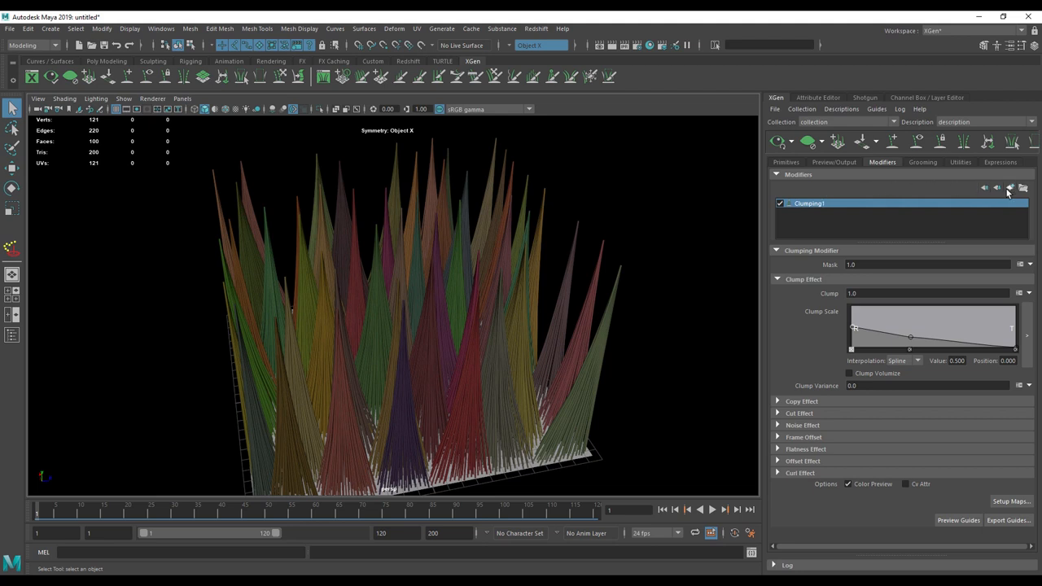
{"action": "left_click", "coordinate": [1010, 187]}
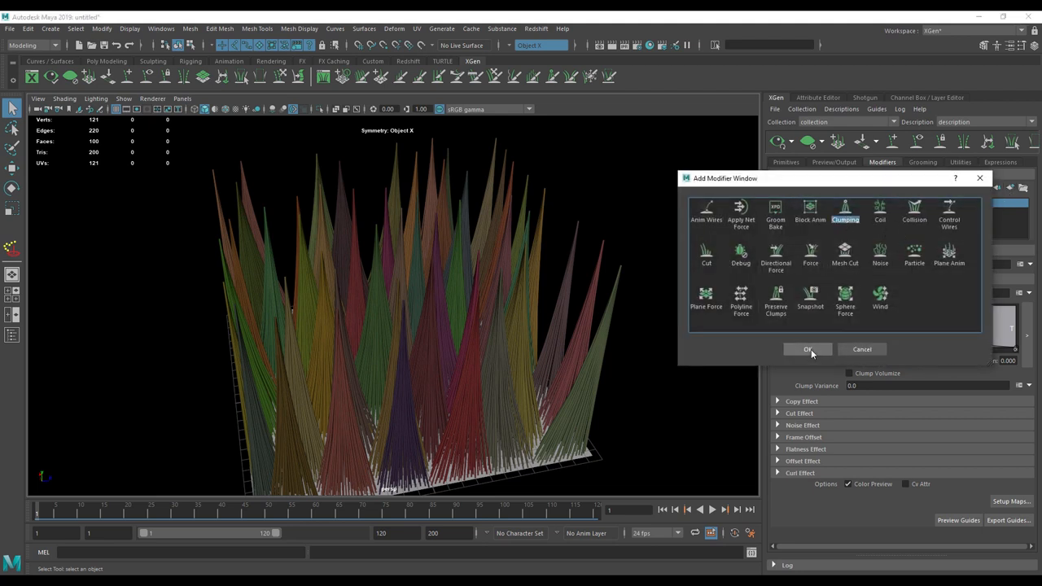
{"action": "left_click", "coordinate": [807, 348]}
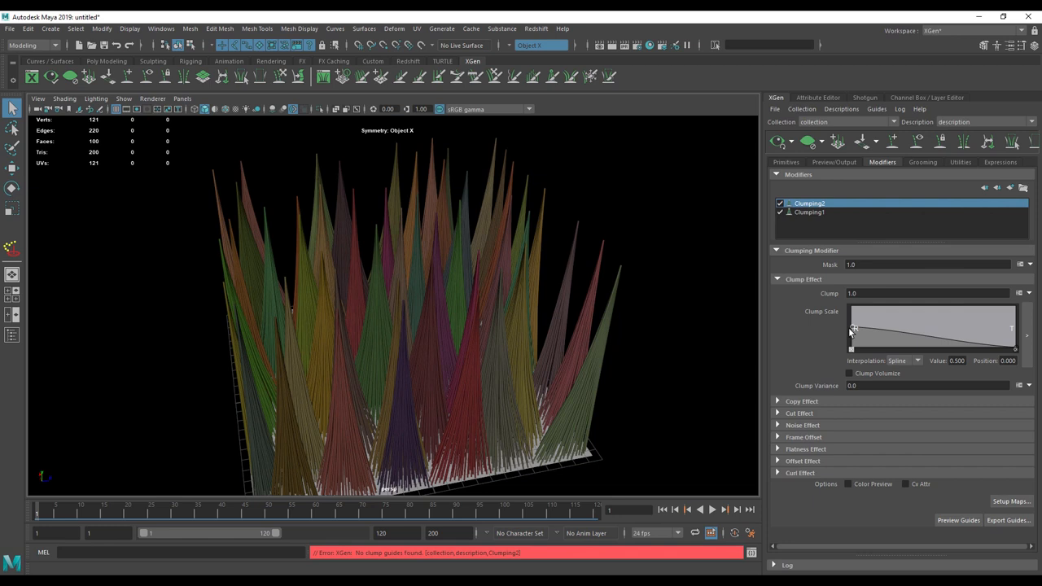
Step: Generate the second clumping's maps using Clumping1's maps as control maps, then refresh the colour preview
{"action": "left_click", "coordinate": [810, 212]}
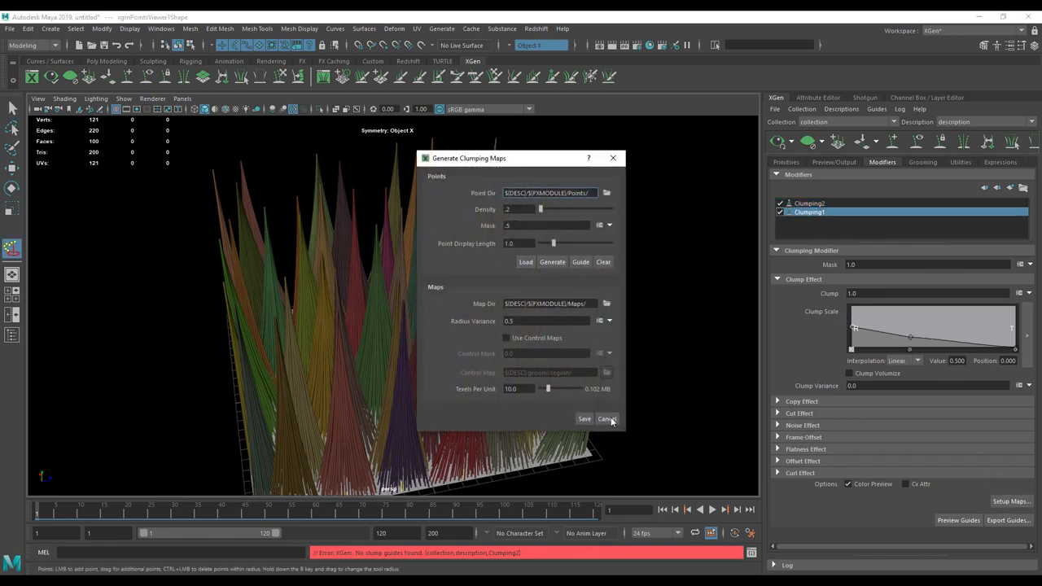
{"action": "left_click", "coordinate": [608, 419]}
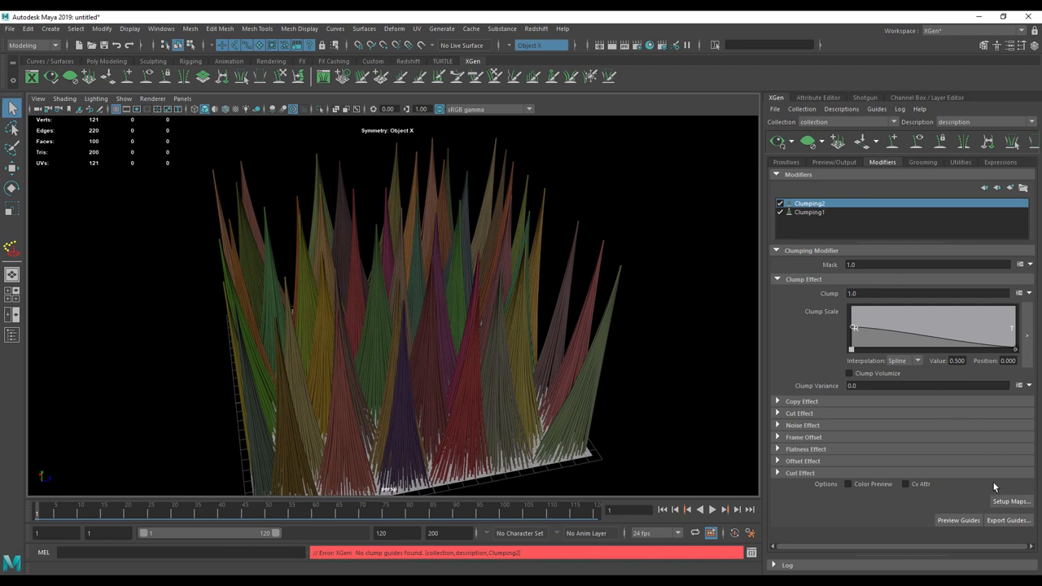
{"action": "left_click", "coordinate": [1009, 502]}
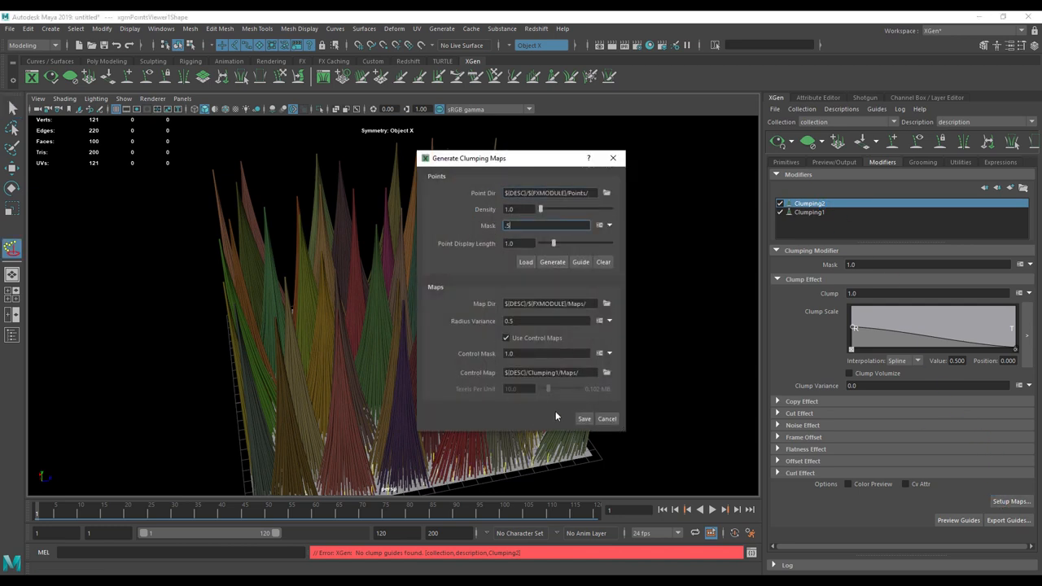
{"action": "left_click", "coordinate": [608, 417]}
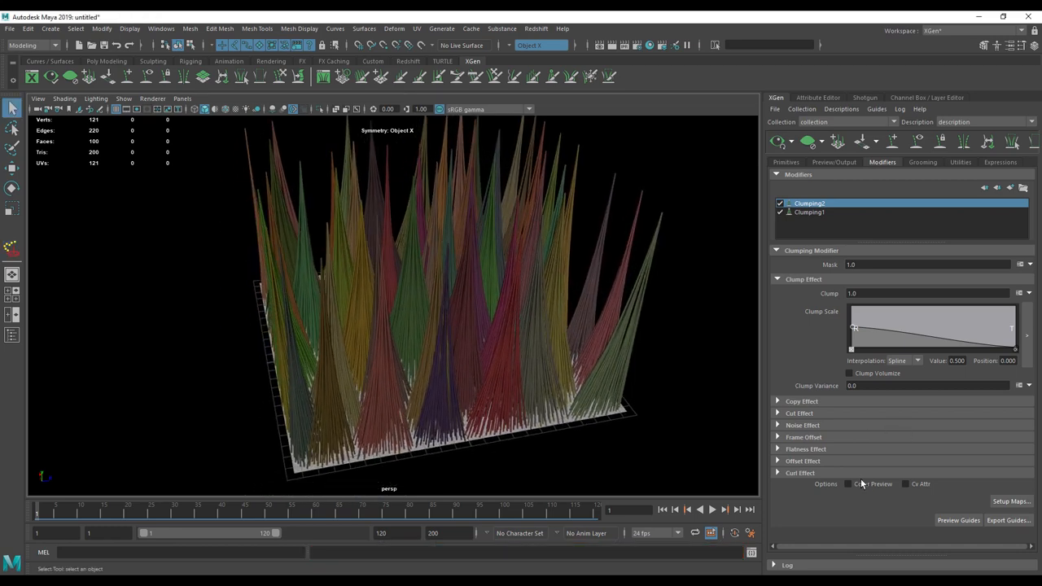
{"action": "left_click", "coordinate": [848, 484]}
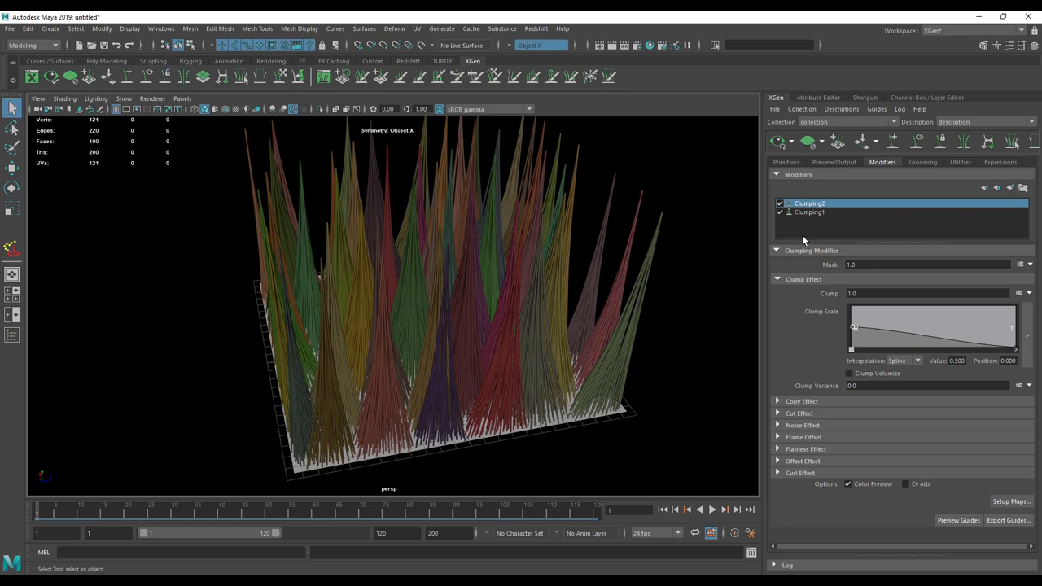
Step: Drop Clumping2's Clump Scale ramp point to about 0.079 so tight small tufts form inside the big clumps
{"action": "left_click", "coordinate": [810, 212]}
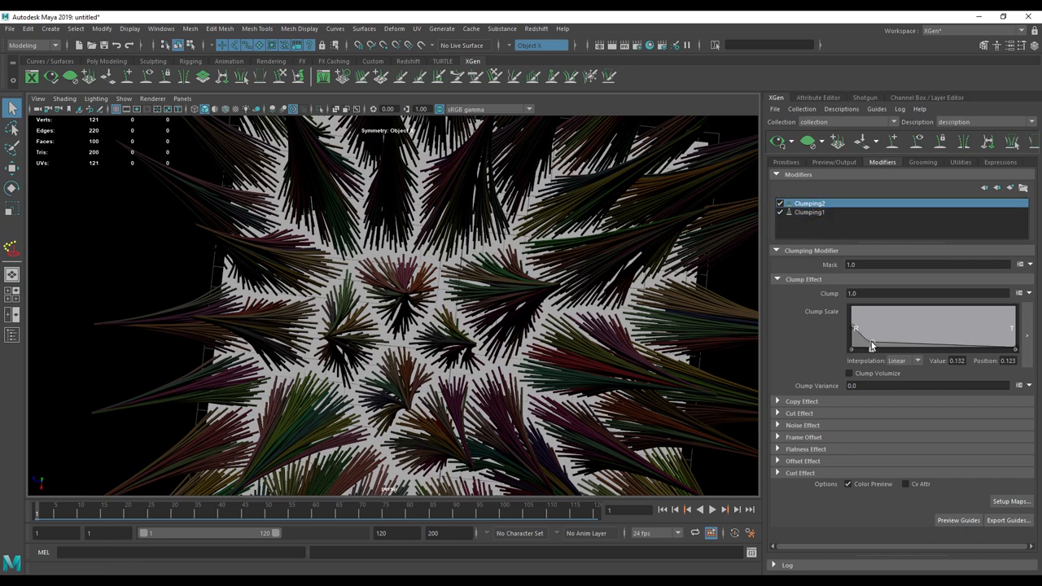
{"action": "left_click_drag", "start_coordinate": [407, 325], "coordinate": [537, 280]}
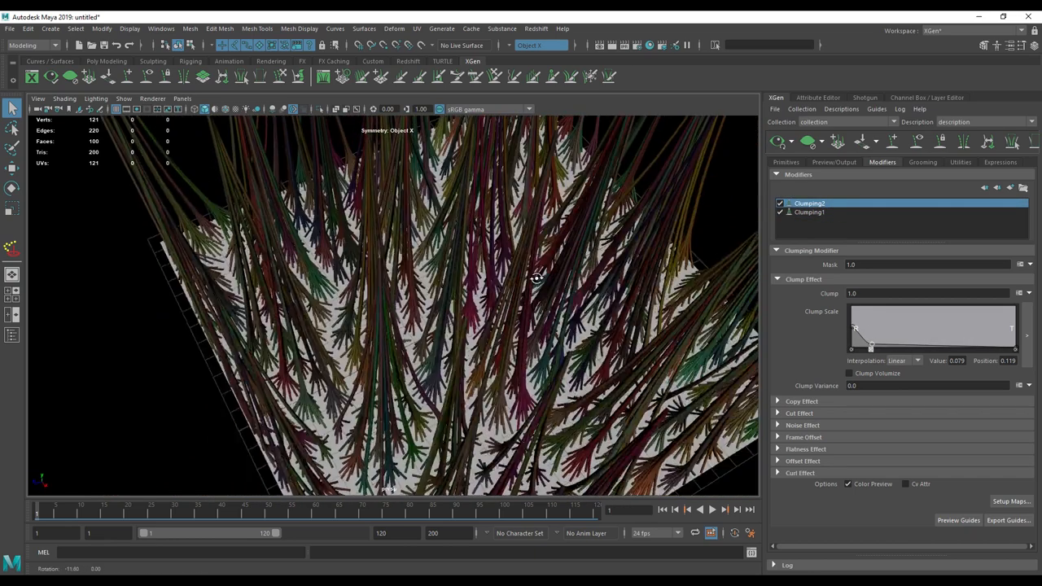
{"action": "left_click_drag", "start_coordinate": [537, 280], "coordinate": [439, 361]}
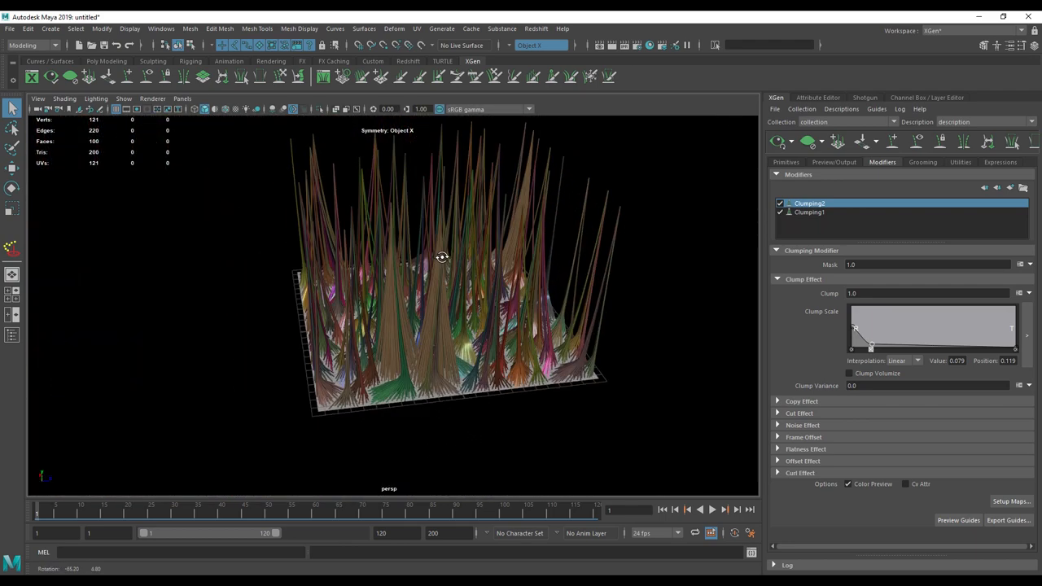
Step: Orbit the grass patch to inspect the layered clumps from the top and the side
{"action": "left_click_drag", "start_coordinate": [872, 345], "coordinate": [908, 342]}
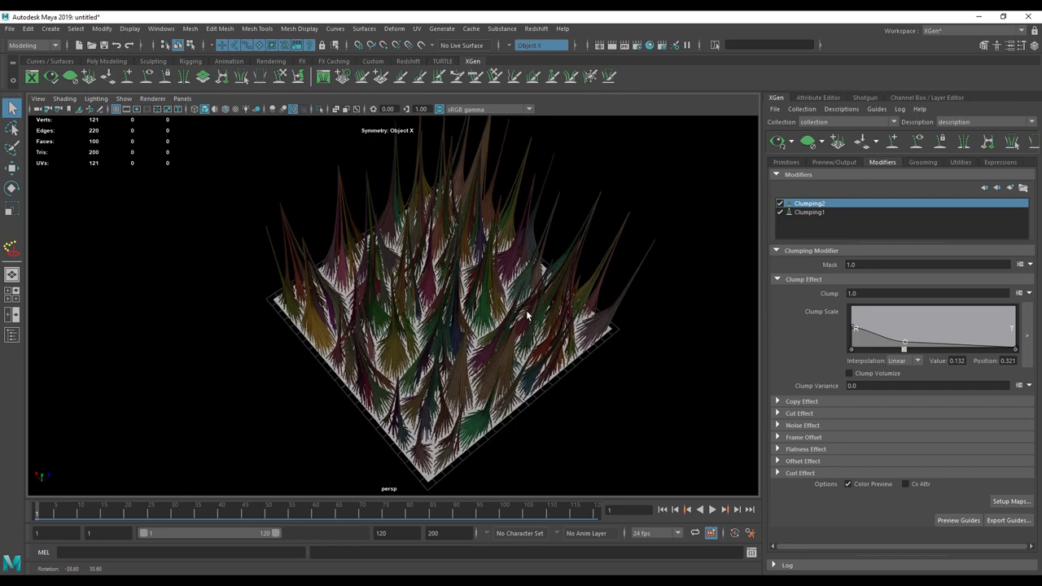
{"action": "left_click_drag", "start_coordinate": [904, 341], "coordinate": [928, 334]}
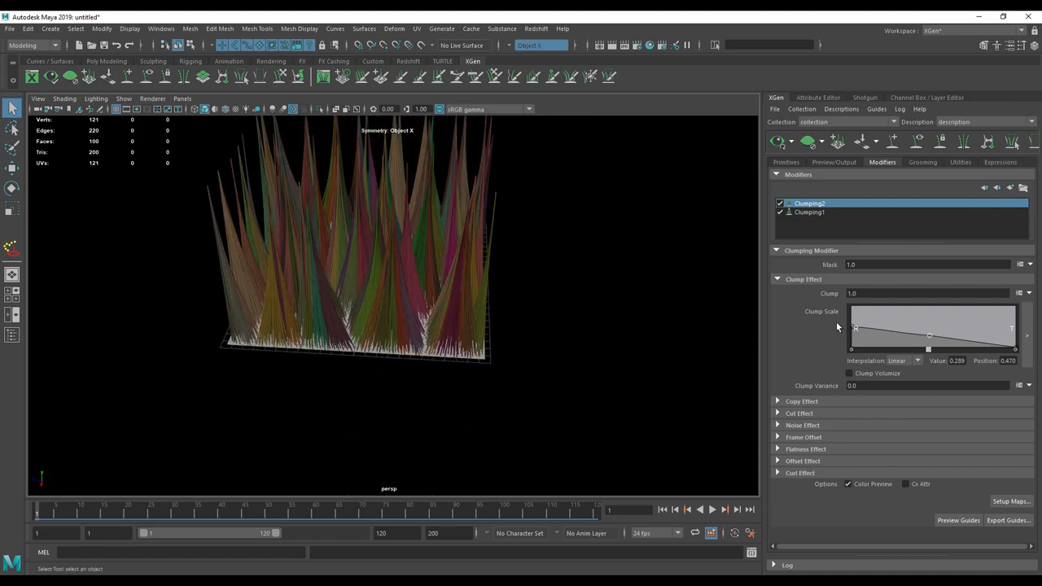
{"action": "left_click_drag", "start_coordinate": [928, 336], "coordinate": [929, 349]}
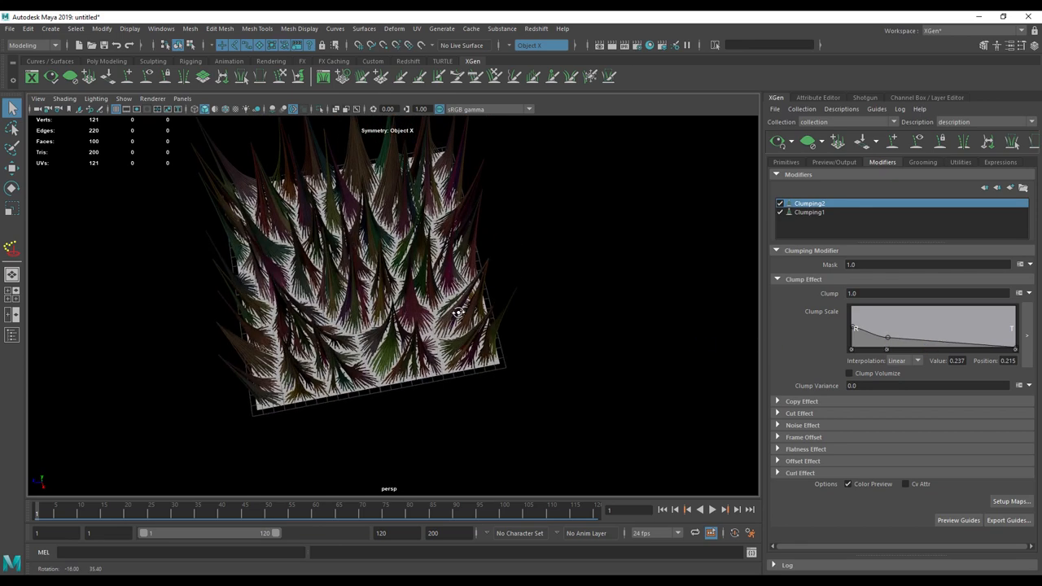
{"action": "left_click_drag", "start_coordinate": [459, 312], "coordinate": [518, 319]}
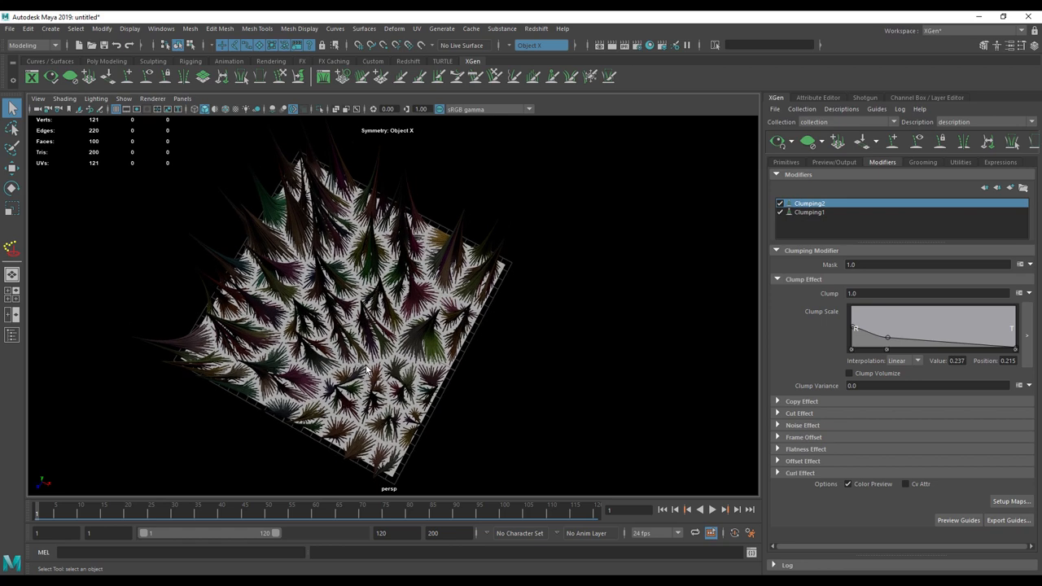
{"action": "left_click_drag", "start_coordinate": [366, 371], "coordinate": [218, 389]}
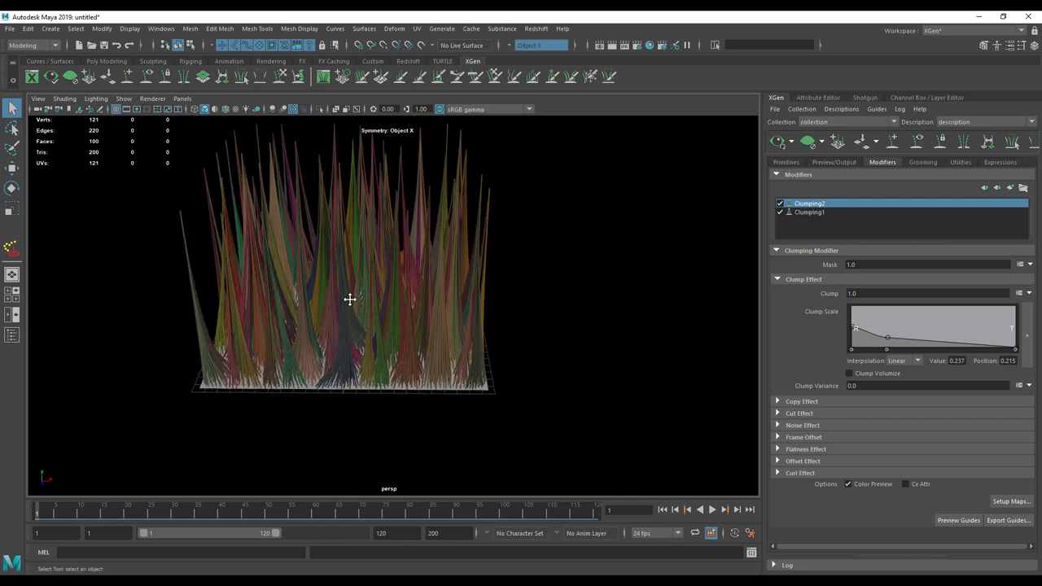
{"action": "left_click_drag", "start_coordinate": [350, 299], "coordinate": [312, 348]}
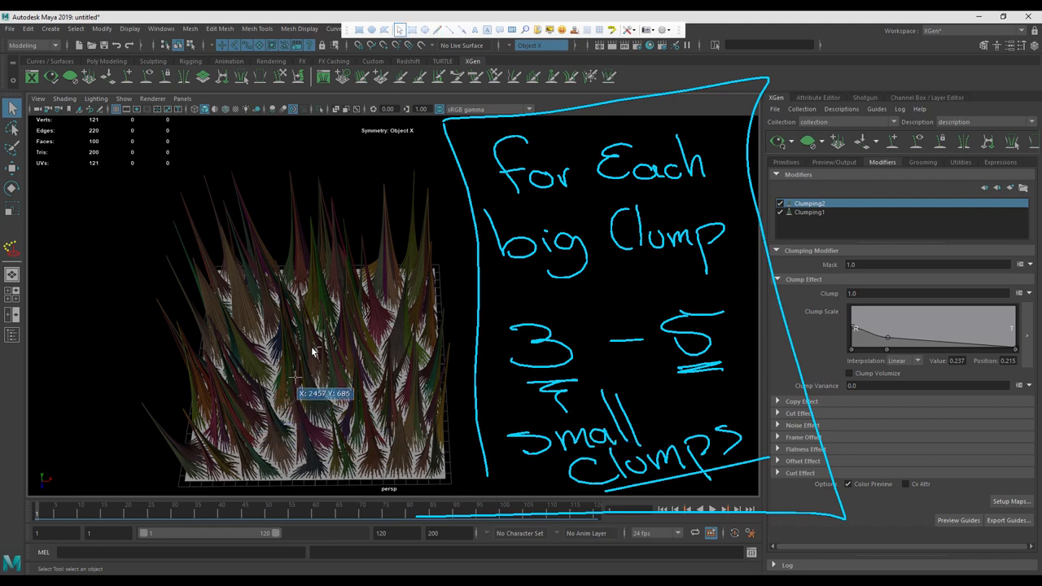
{"action": "left_click_drag", "start_coordinate": [326, 350], "coordinate": [431, 337]}
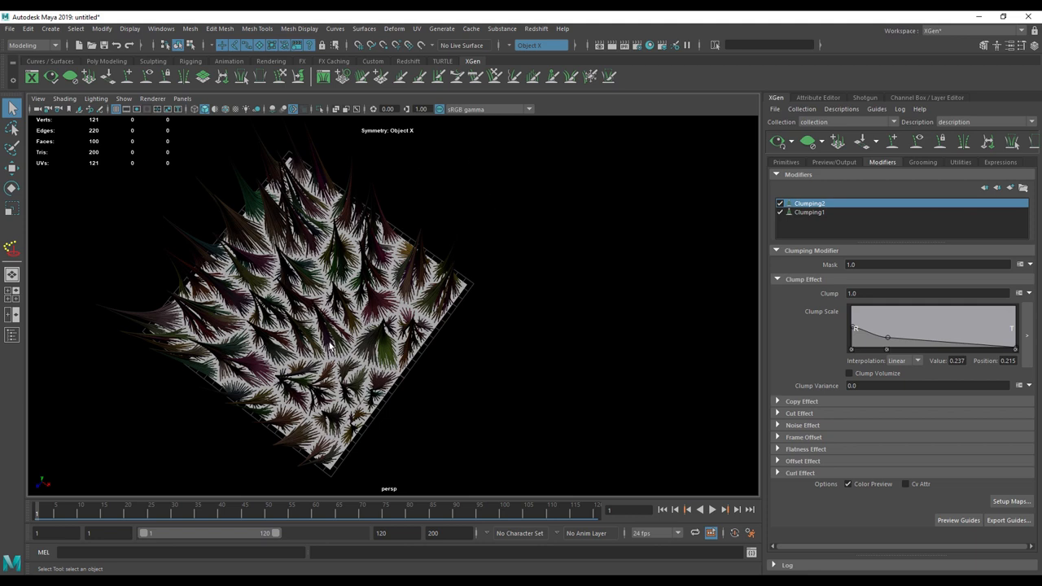
{"action": "mouse_move", "coordinate": [195, 257]}
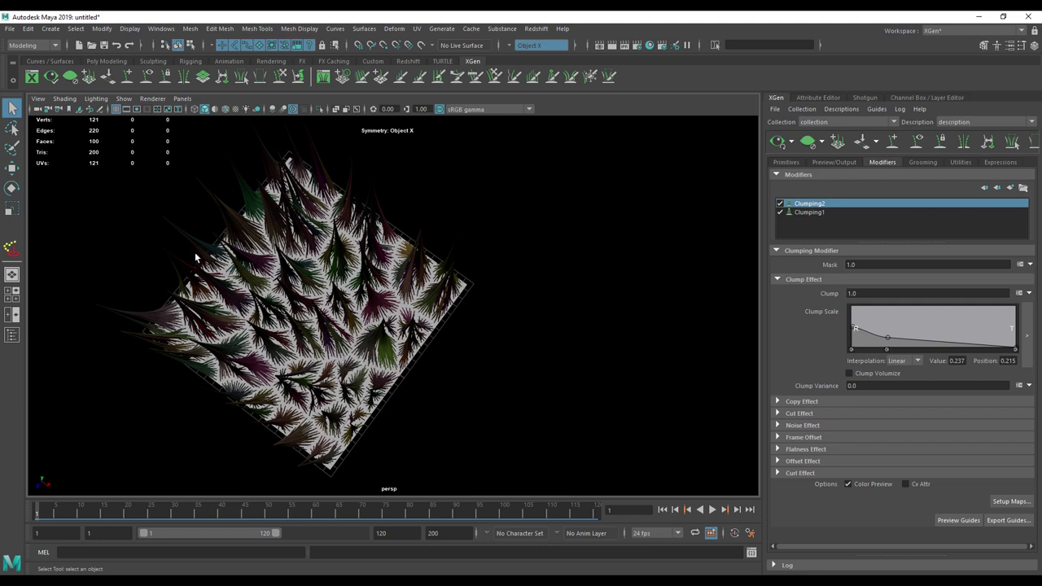
{"action": "mouse_move", "coordinate": [332, 390]}
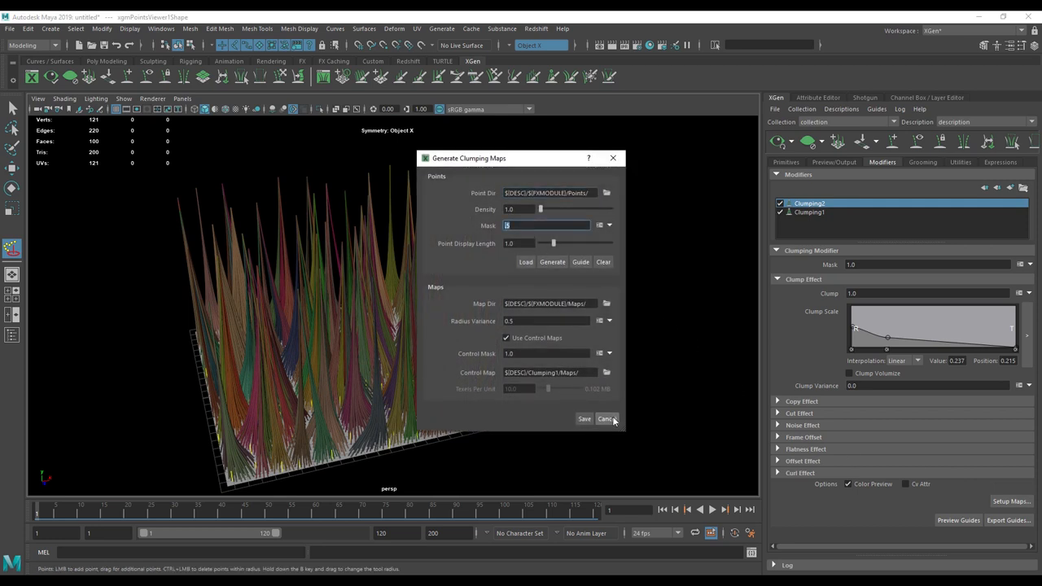
{"action": "left_click", "coordinate": [606, 419]}
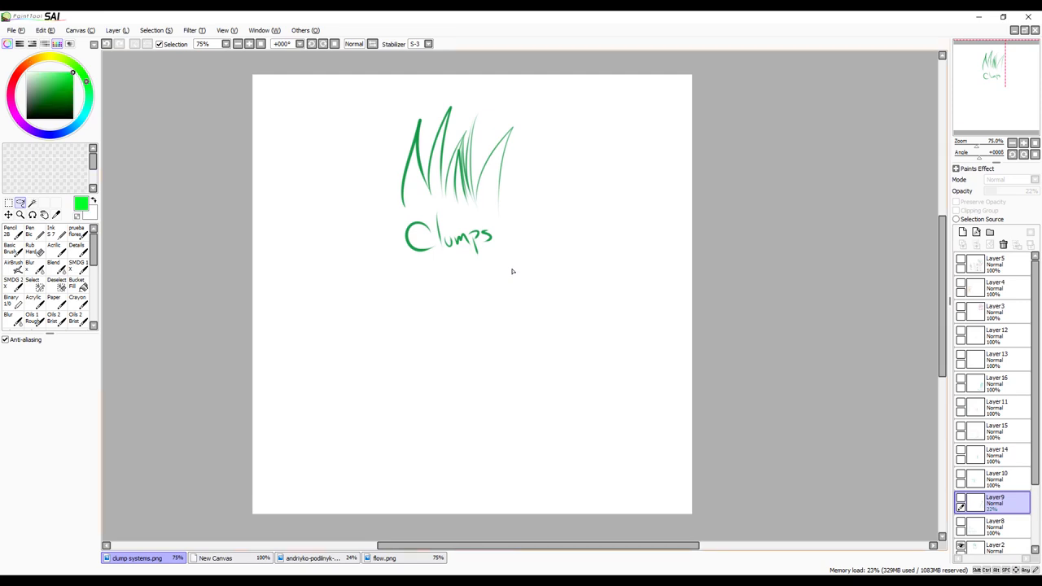
Step: With a sketch brush, handwrite 'Big Clumps' with the number 1 beneath it
{"action": "left_click_drag", "start_coordinate": [285, 280], "coordinate": [313, 290]}
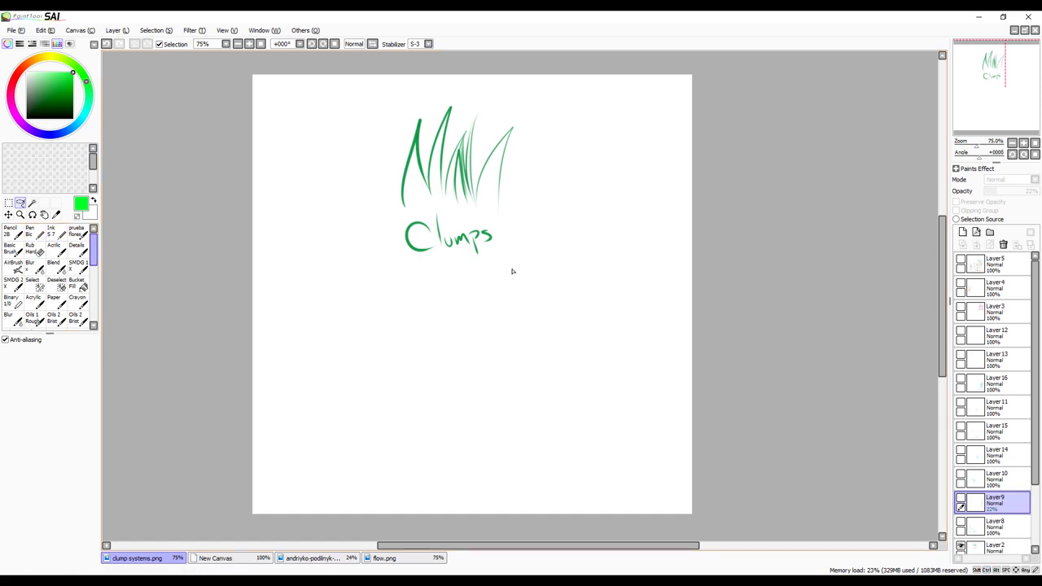
{"action": "left_click", "coordinate": [75, 248]}
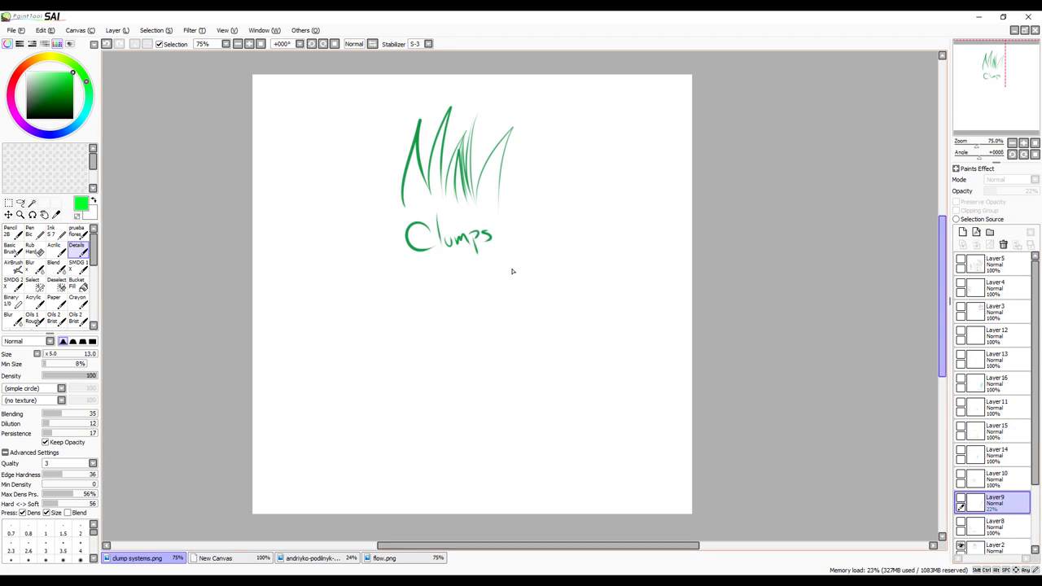
{"action": "left_click_drag", "start_coordinate": [293, 274], "coordinate": [313, 293]}
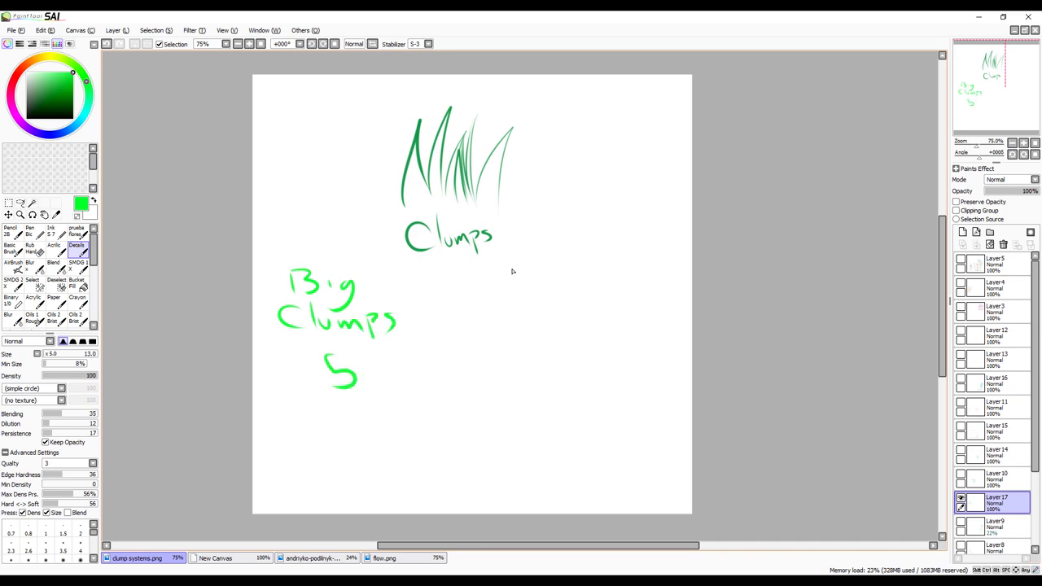
{"action": "left_click_drag", "start_coordinate": [345, 358], "coordinate": [329, 395]}
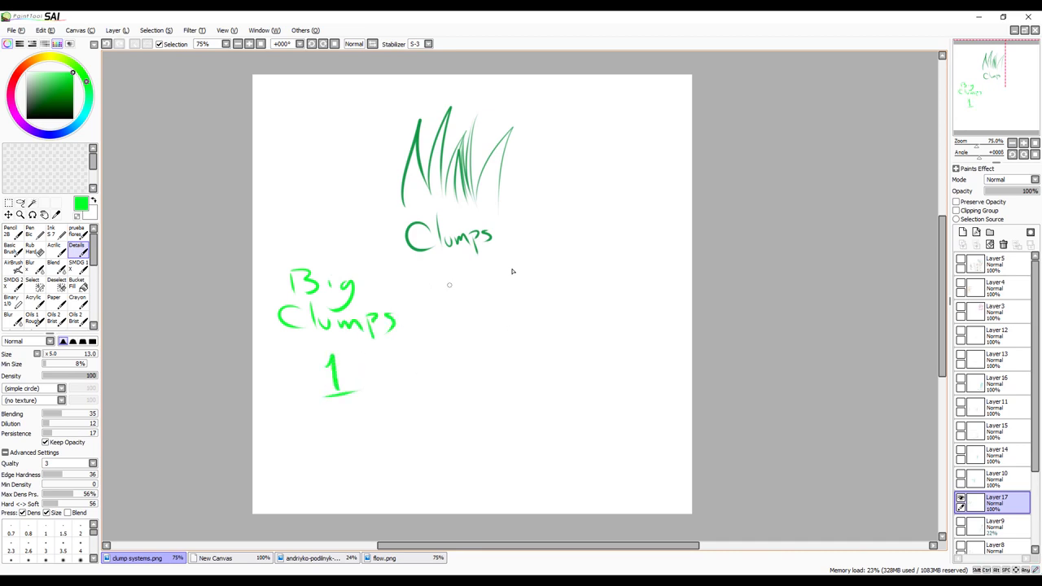
Step: Write 'Small Clumps 3-5' beside it and circle both the 1 and the 3-5
{"action": "left_click_drag", "start_coordinate": [464, 277], "coordinate": [537, 273]}
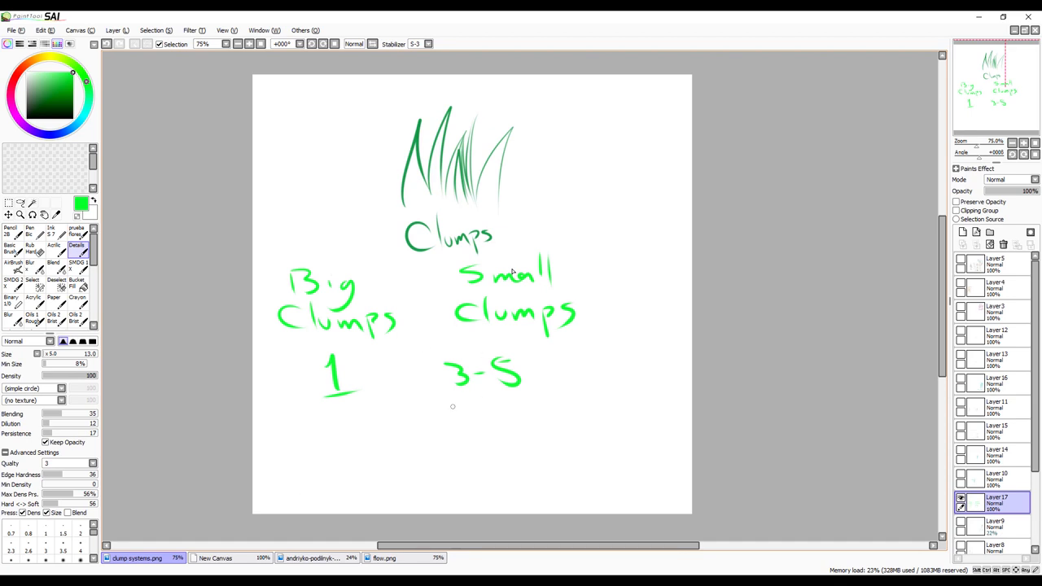
{"action": "left_click_drag", "start_coordinate": [431, 366], "coordinate": [545, 374]}
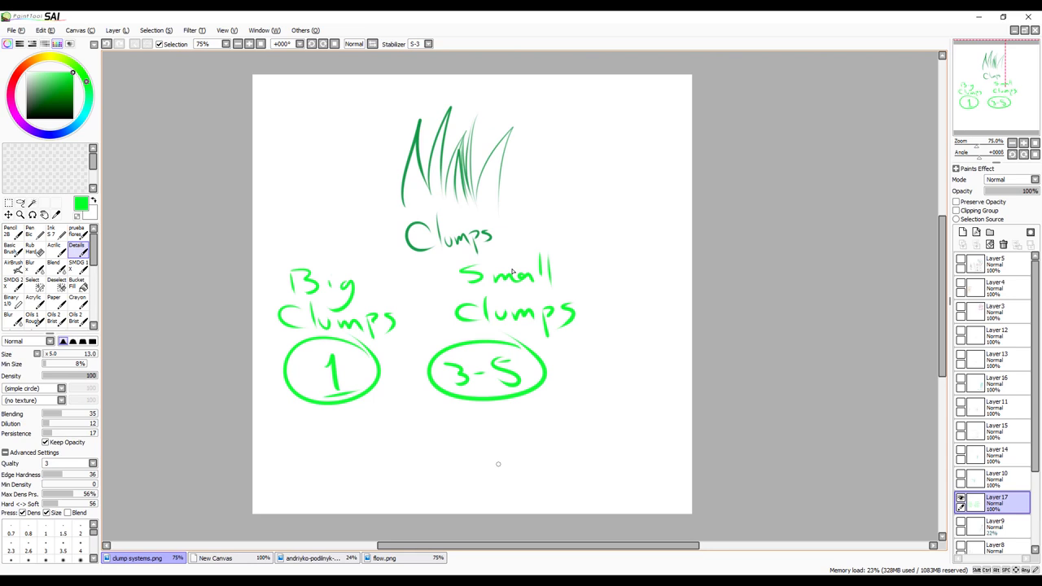
{"action": "mouse_move", "coordinate": [569, 381]}
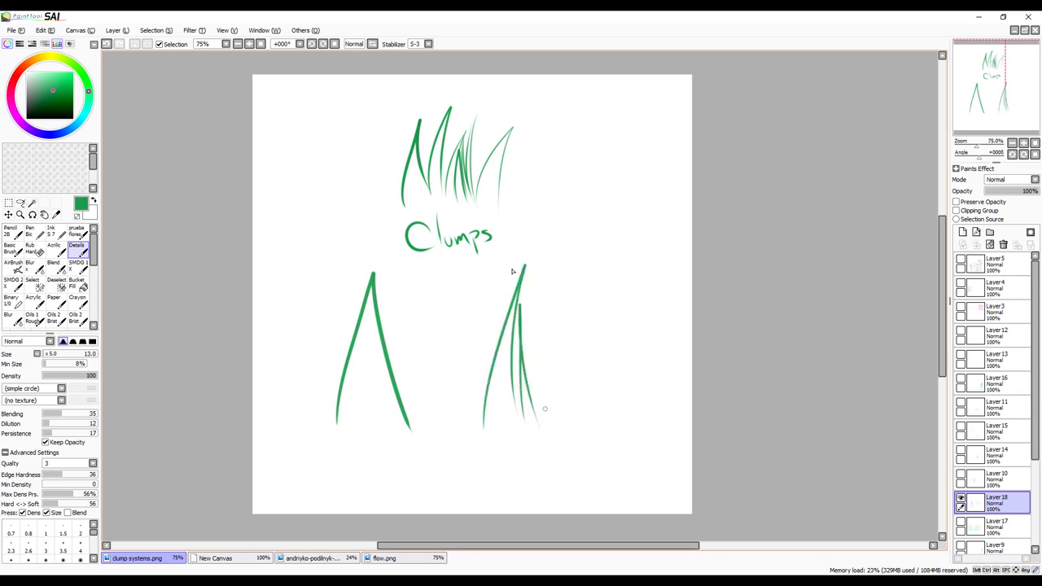
Step: Add thin blades to the right clump, a ground line under the left one, and an arrow between them
{"action": "left_click_drag", "start_coordinate": [524, 268], "coordinate": [570, 420]}
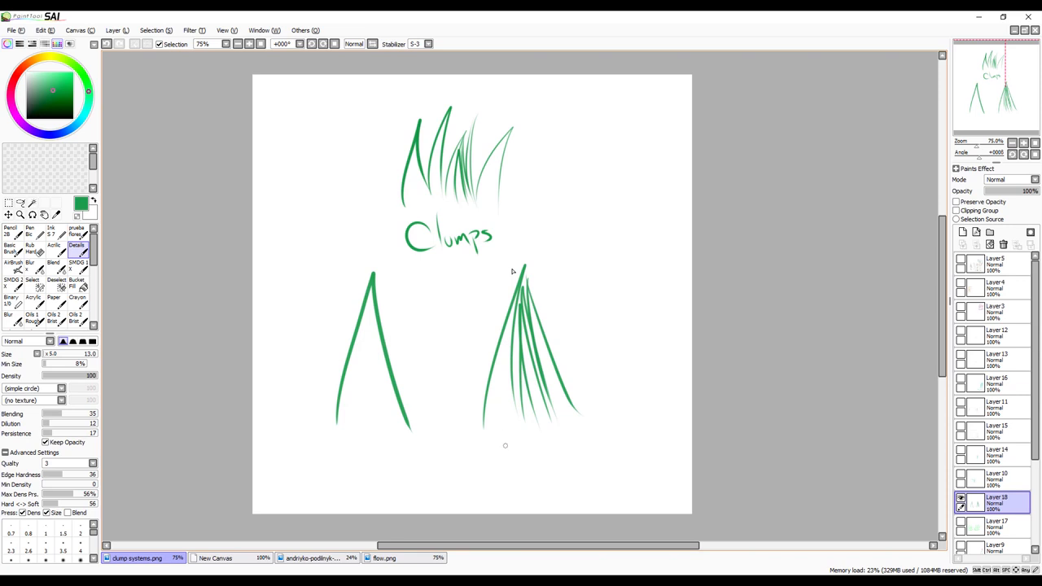
{"action": "mouse_move", "coordinate": [501, 407]}
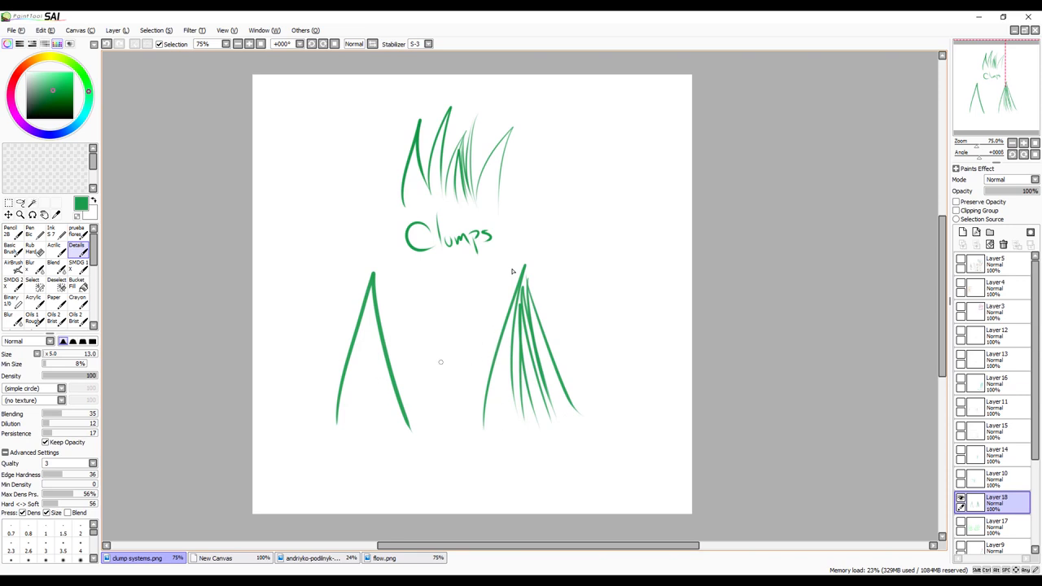
{"action": "left_click_drag", "start_coordinate": [313, 438], "coordinate": [430, 439]}
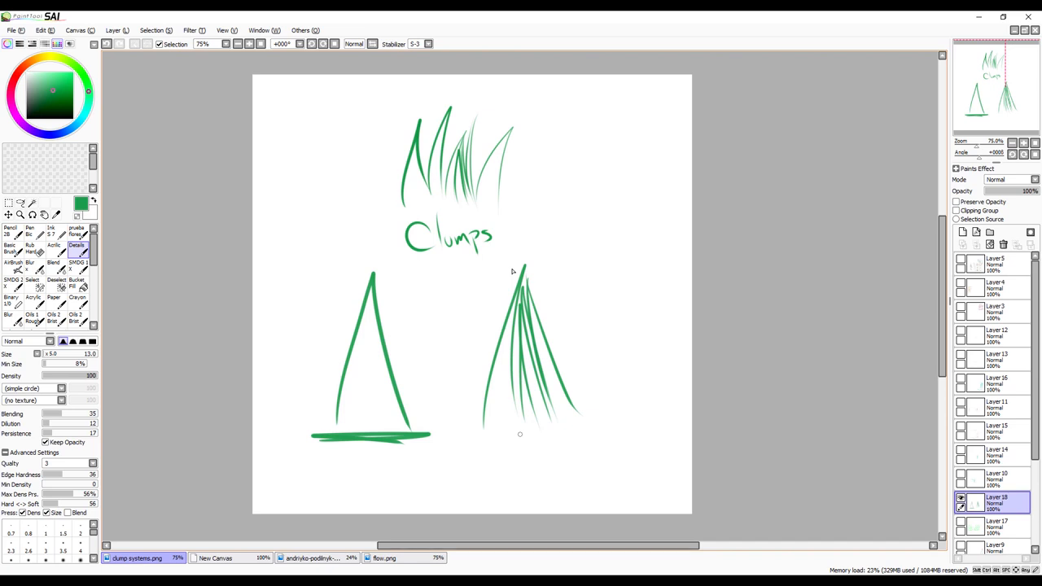
{"action": "mouse_move", "coordinate": [340, 423]}
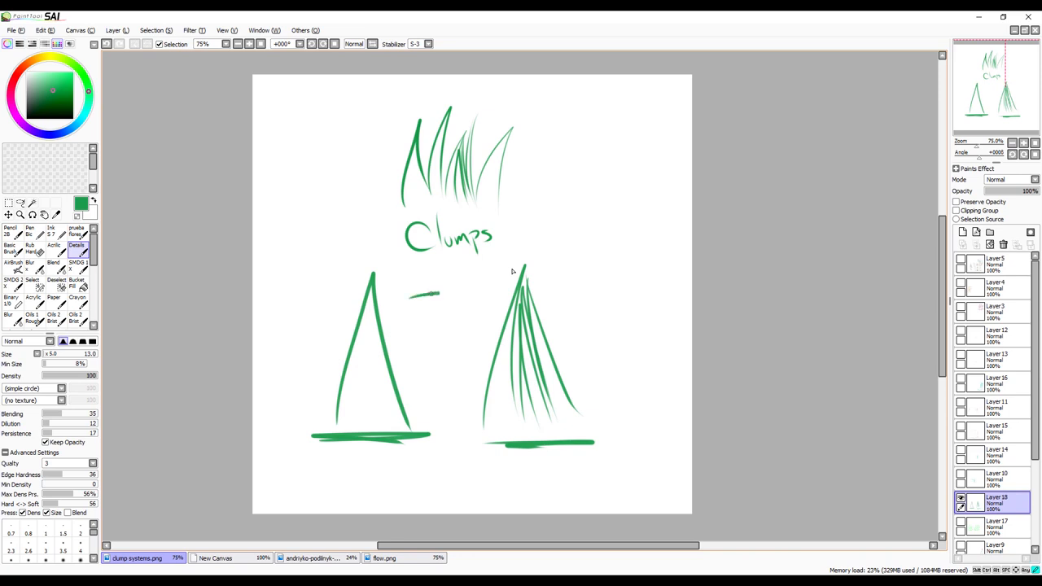
{"action": "left_click_drag", "start_coordinate": [437, 295], "coordinate": [485, 306]}
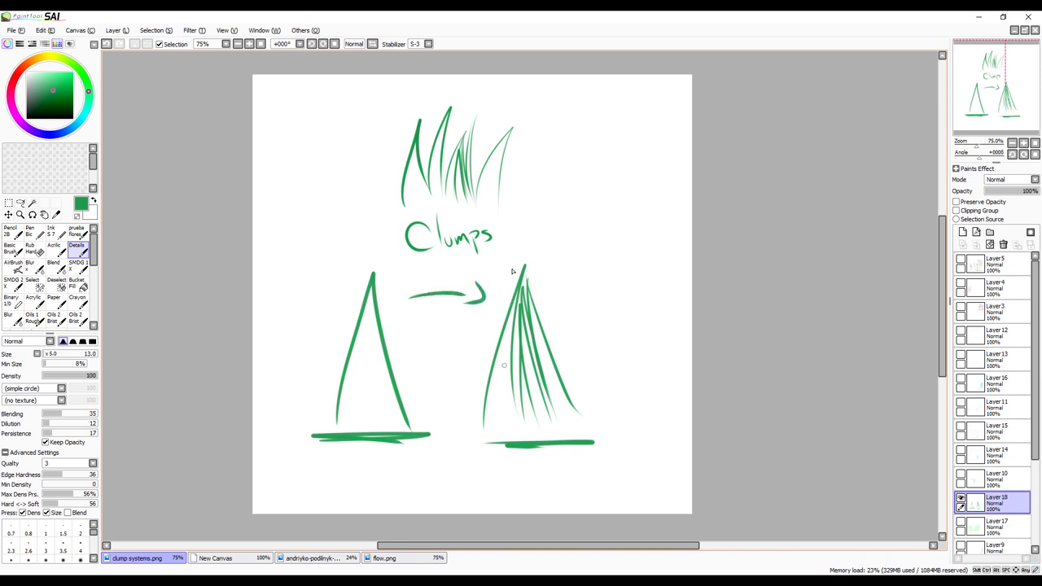